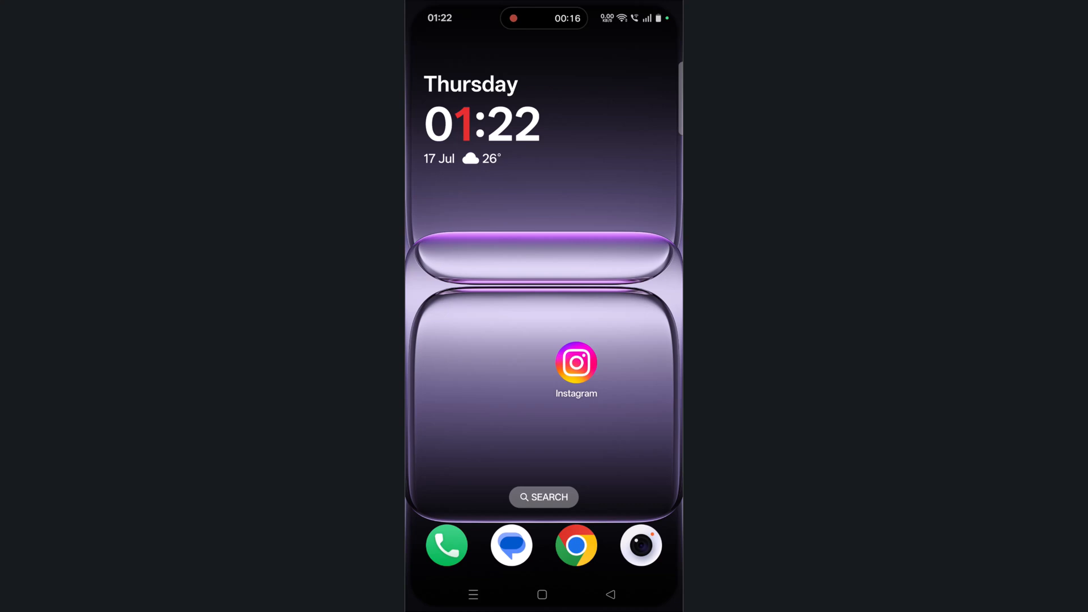
- Launch Instagram and start a new text-only Create (Aa) story
click(575, 362)
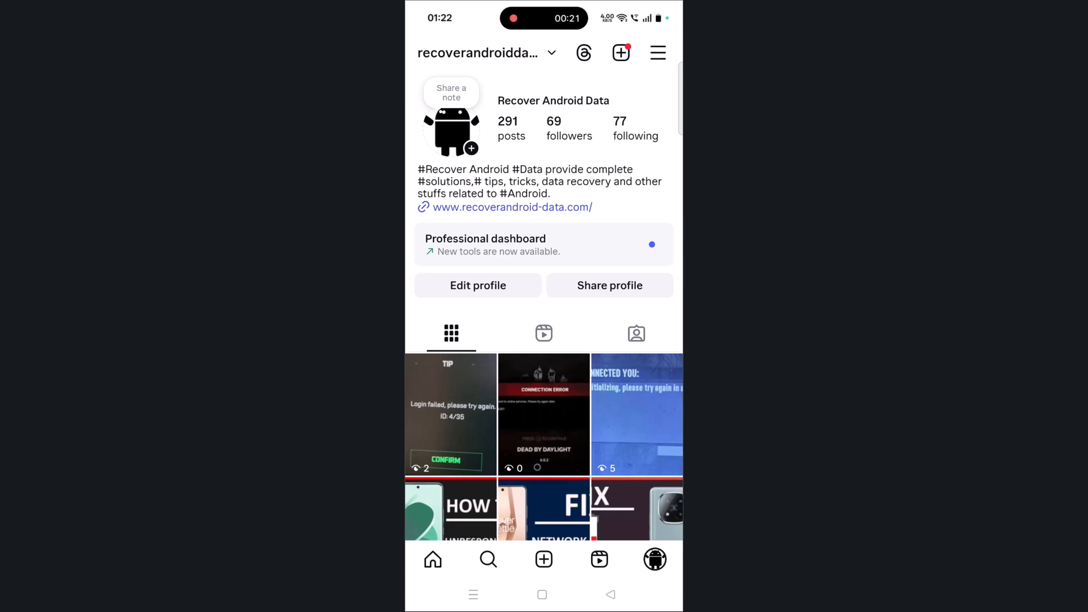
click(543, 559)
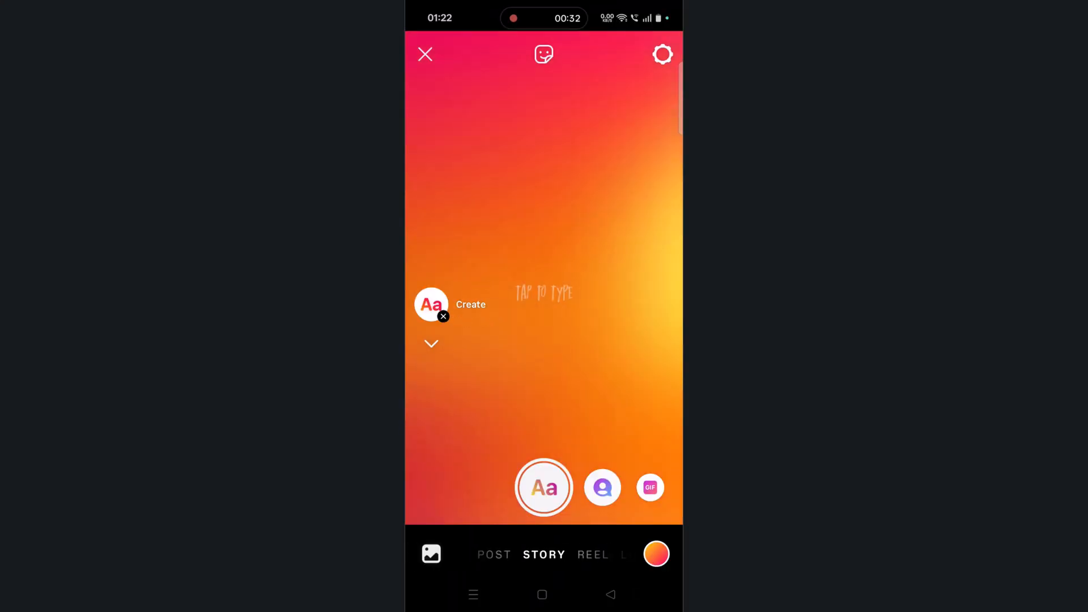
- Cycle the story text through Modern, Signature and Deco fonts, ending on ROSALÍA
click(544, 291)
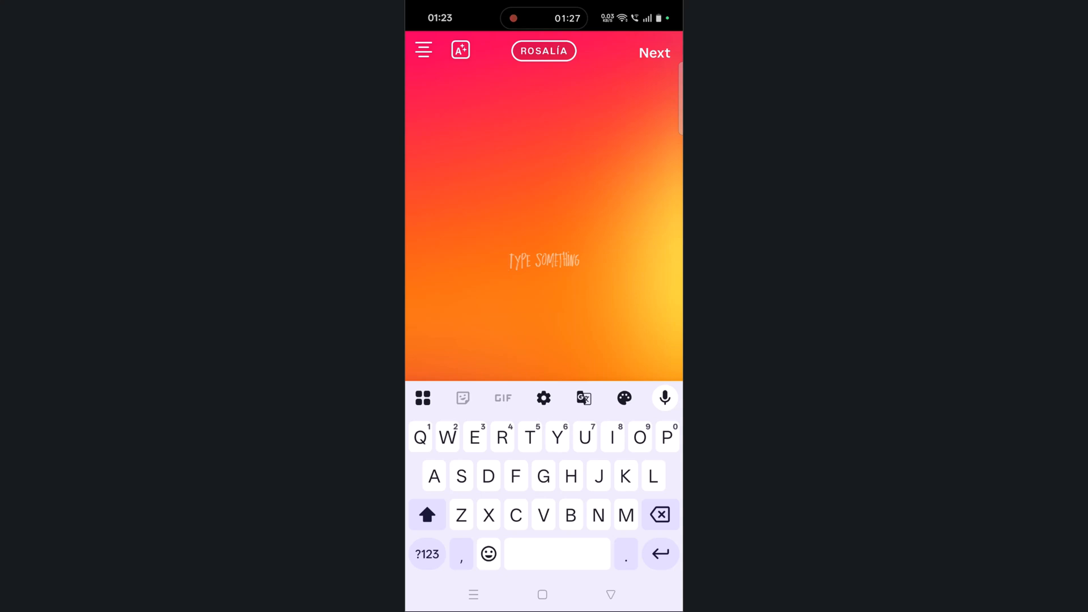
click(544, 50)
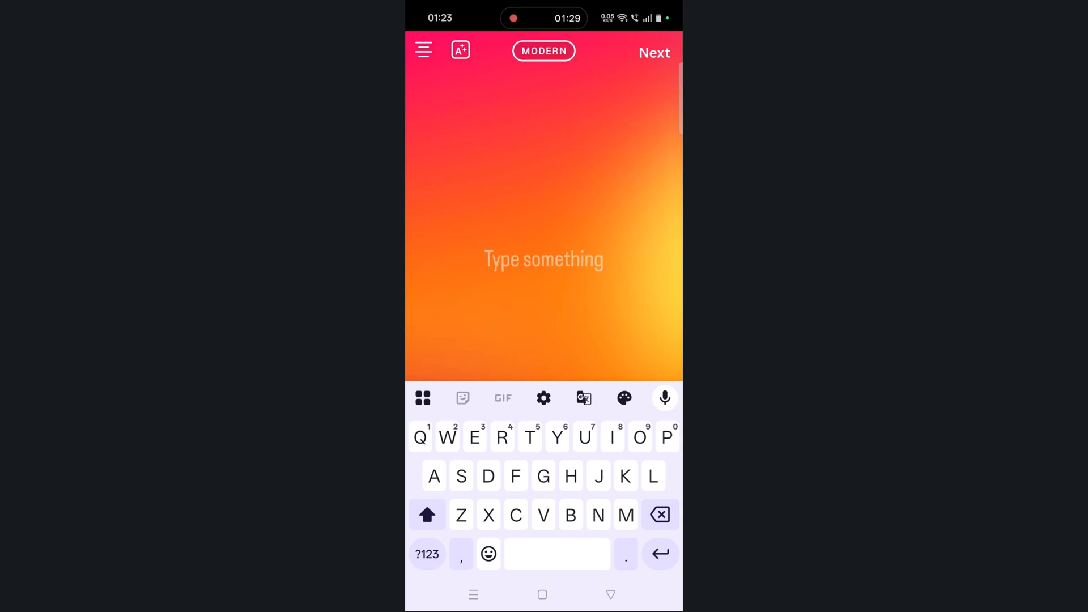
click(543, 50)
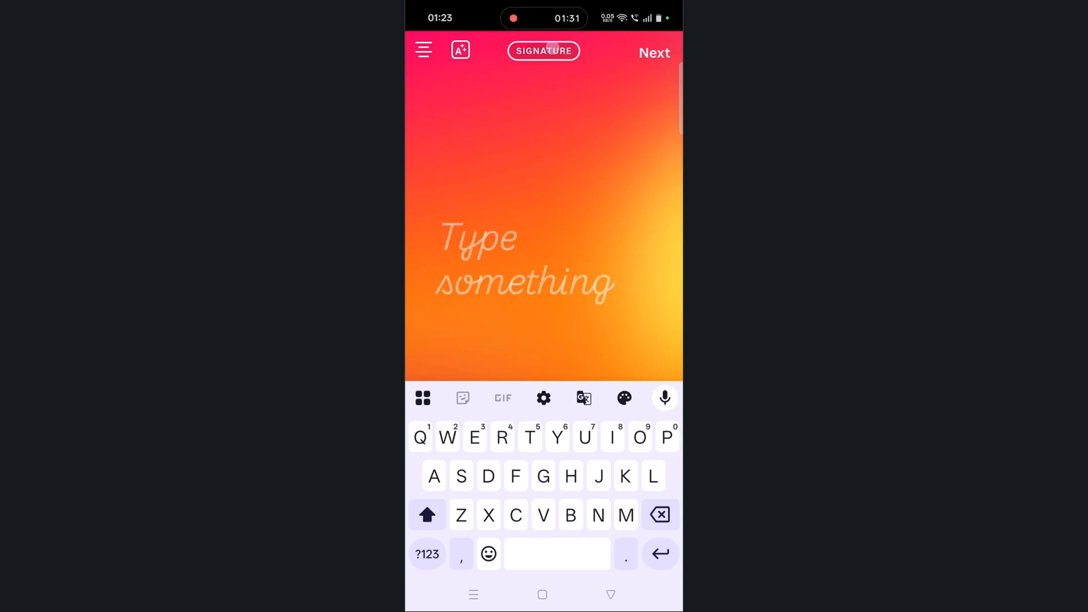
click(543, 51)
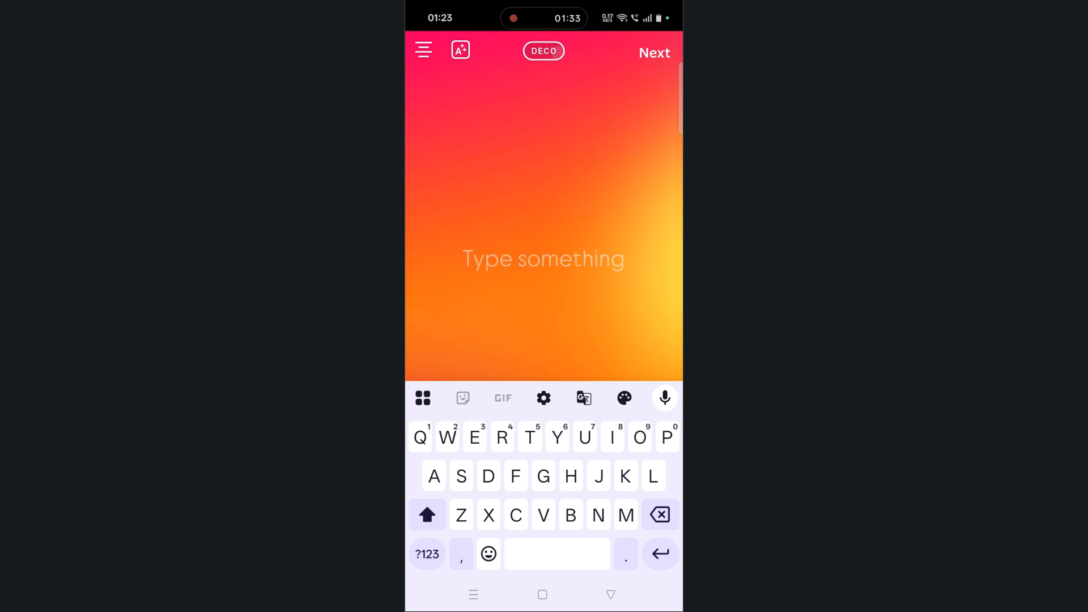
click(544, 50)
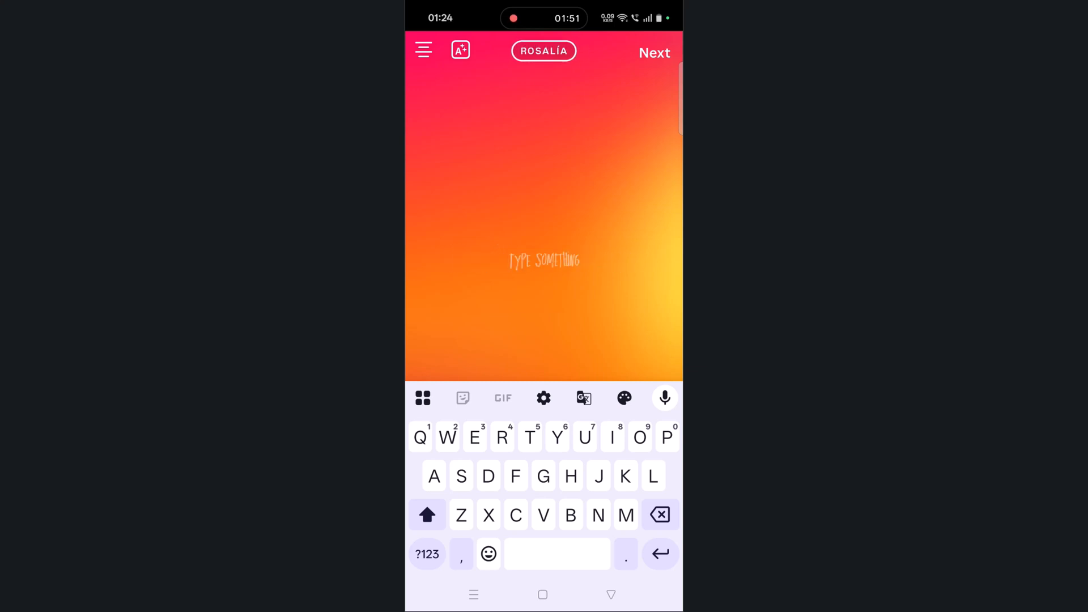
- Type 'I LIKE' and 'I HATE' on the story in ROSALÍA font
text(I LIKE U LIKE)
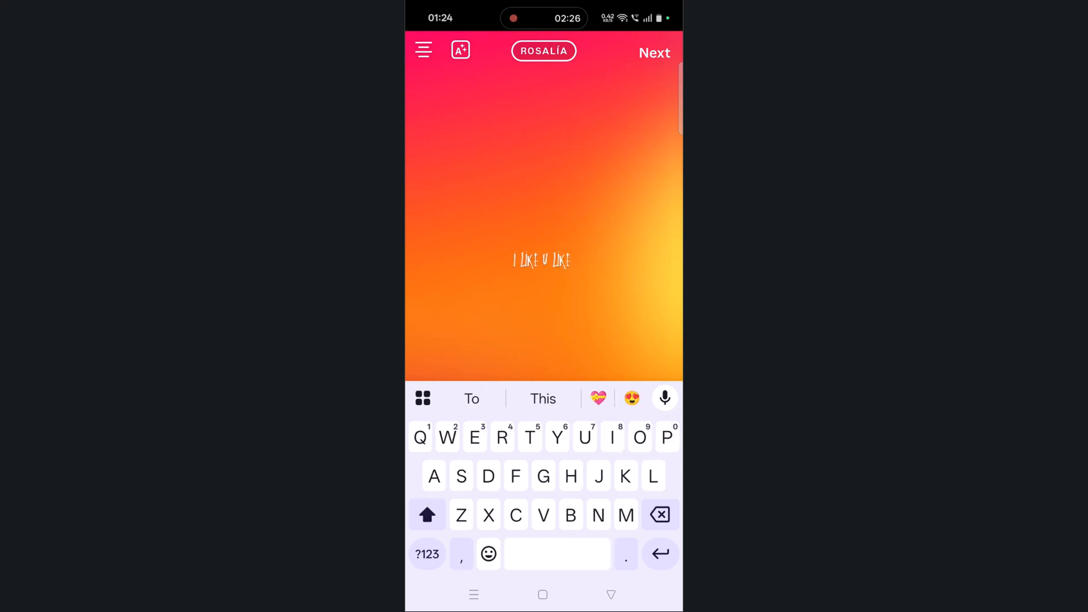
text(I HATE)
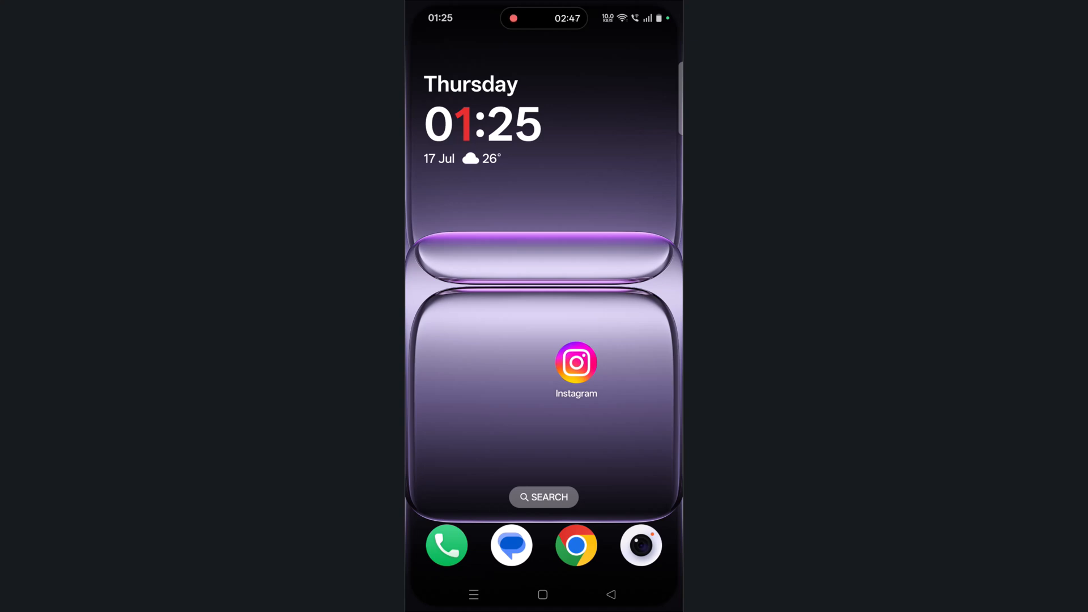
- Find Instagram's Play Store listing via the 'instagram' suggestion, then return to Search
text(pl)
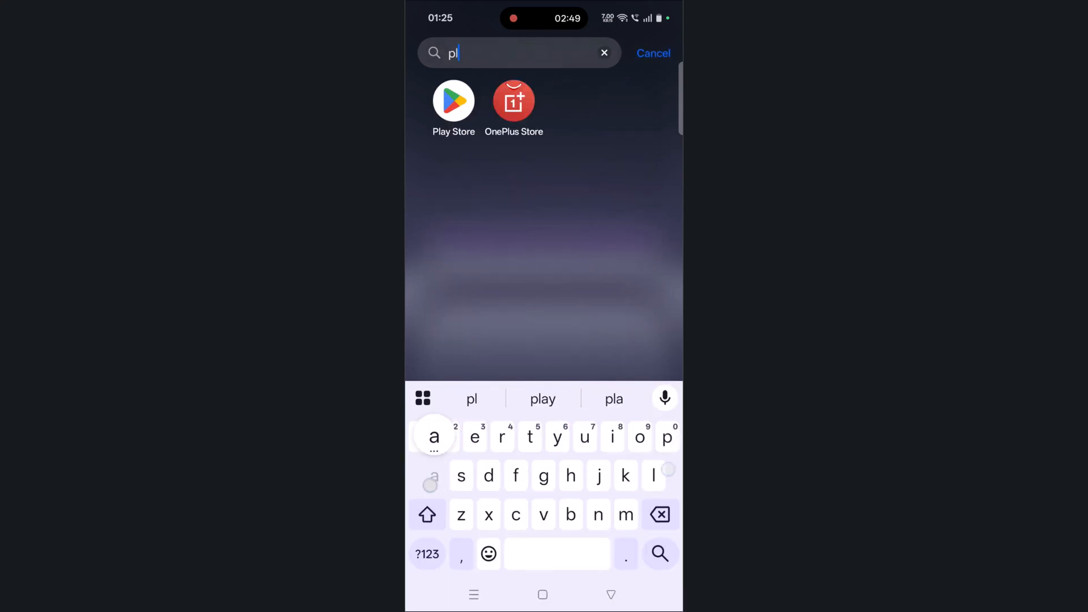
click(453, 101)
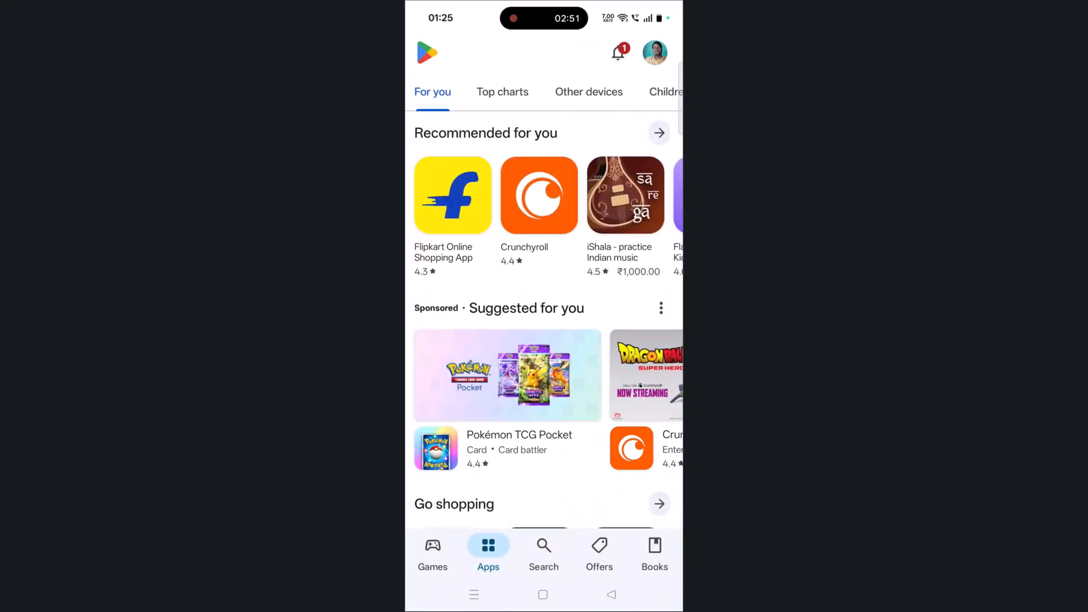
click(544, 551)
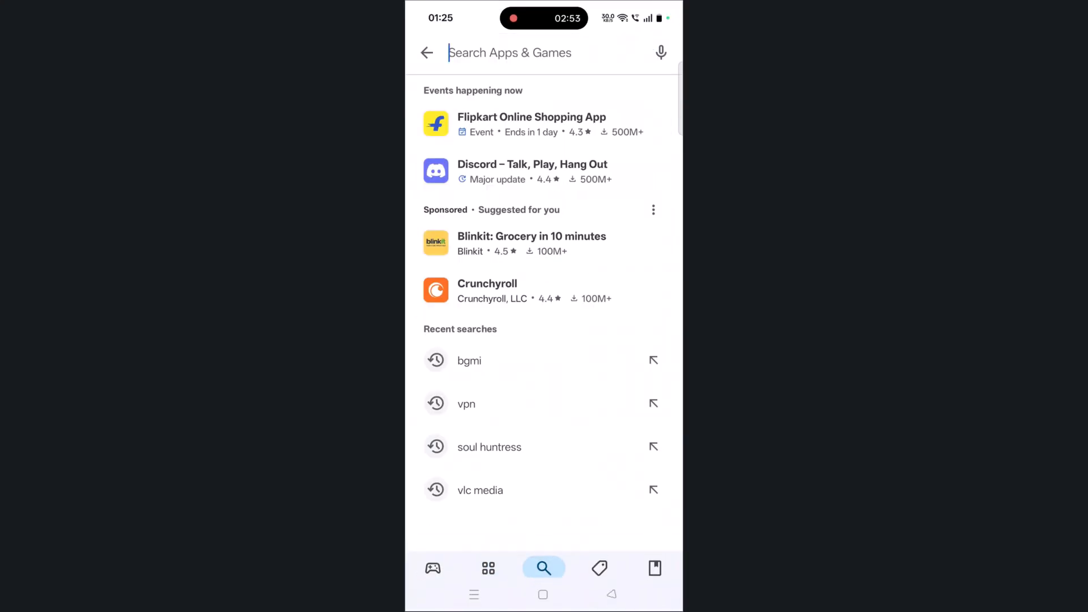
text(in)
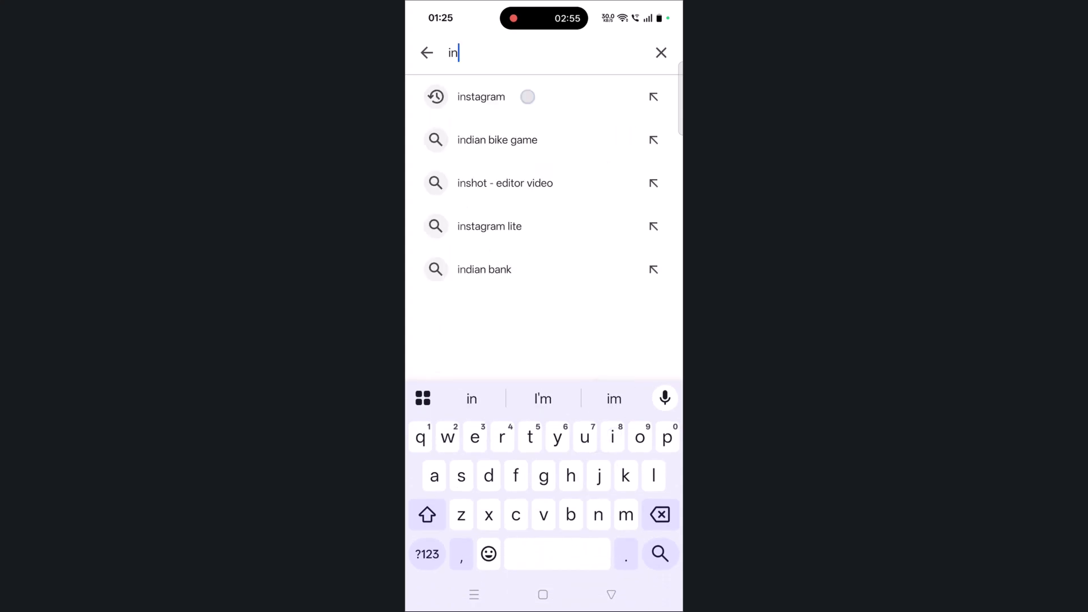
click(482, 97)
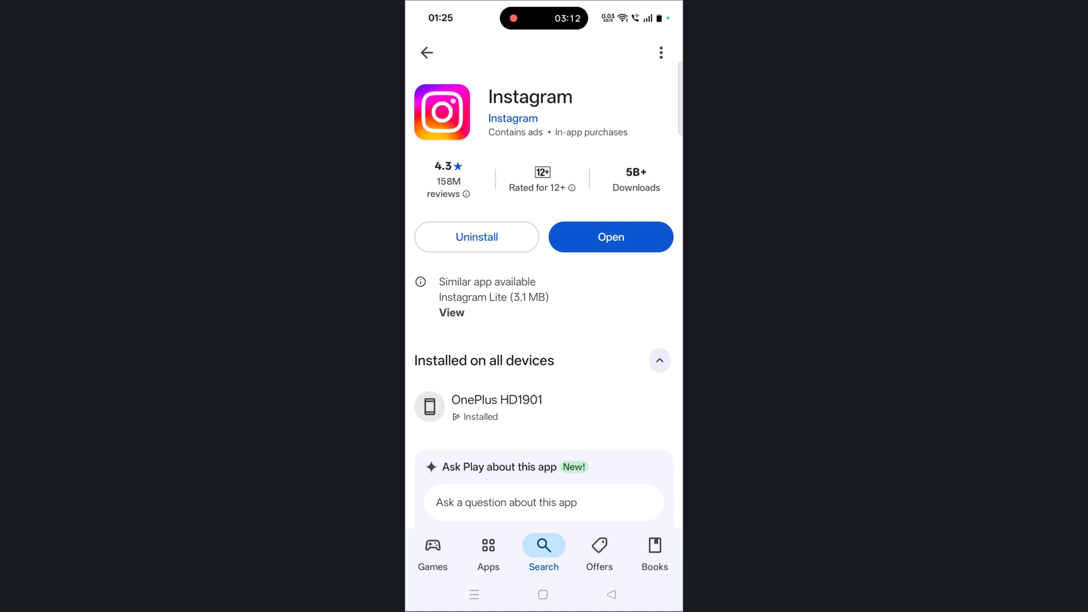
click(543, 594)
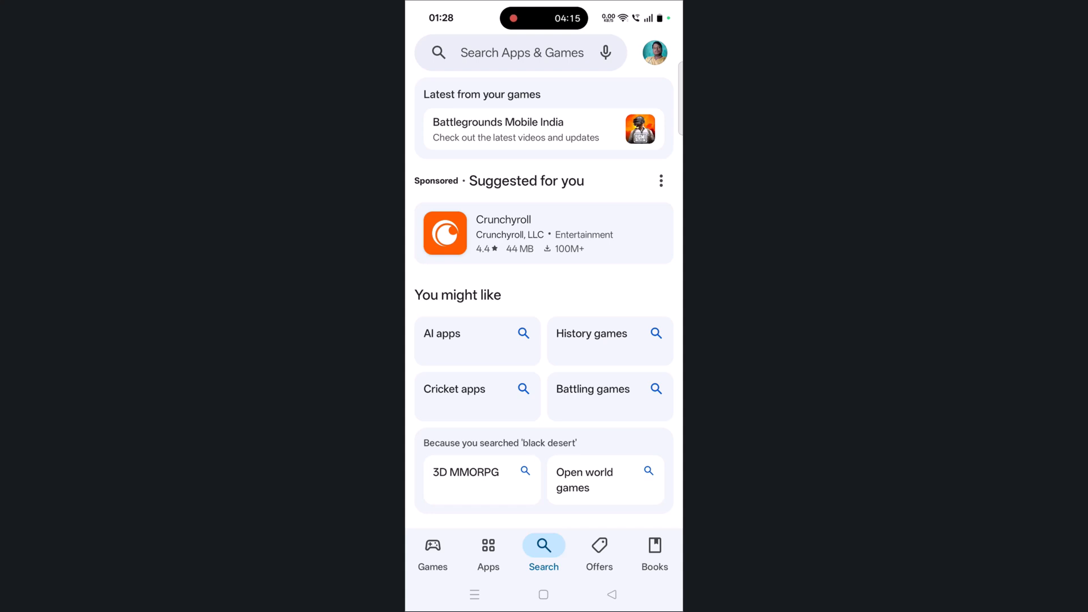
- Search 'instag' in the Play Store and open the instagram suggestion's page
click(520, 52)
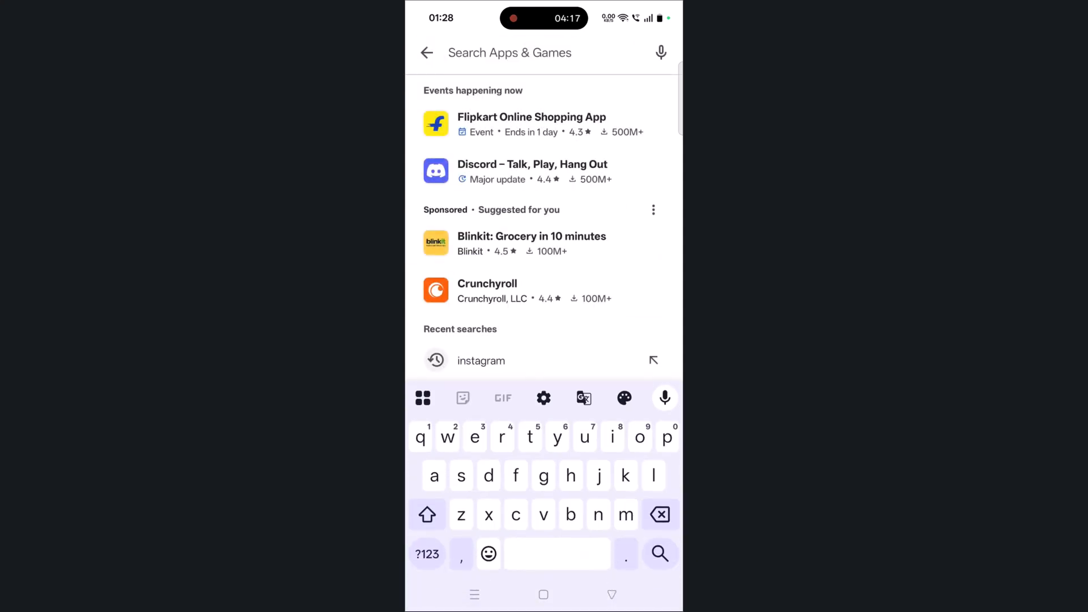
text(instag)
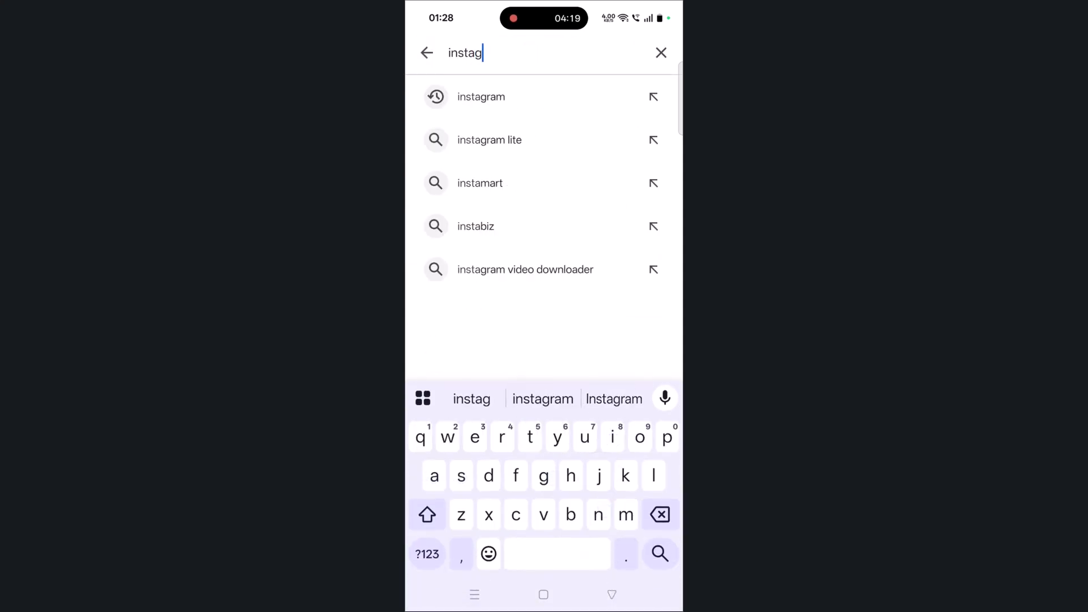
click(481, 96)
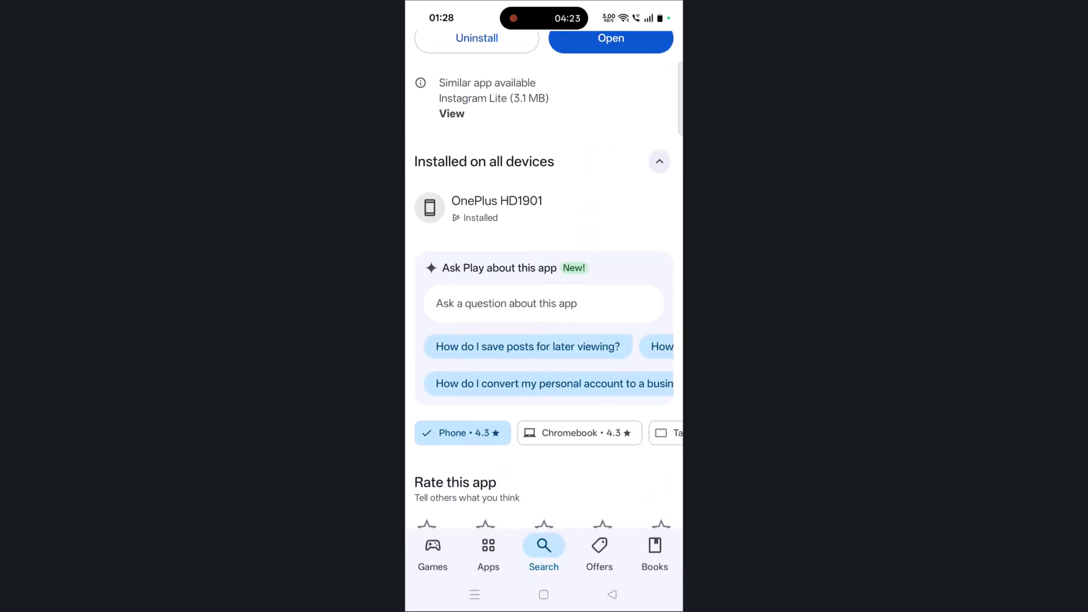
- Scroll Instagram's store page down to App support and Join the beta, then go home
scroll(down, 3)
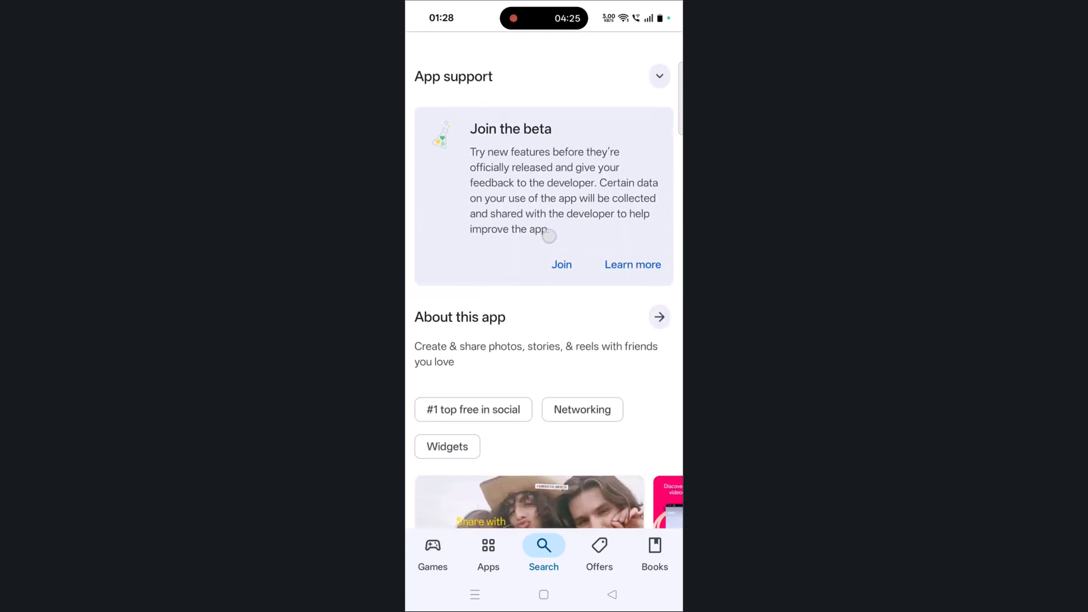
scroll(down, 3)
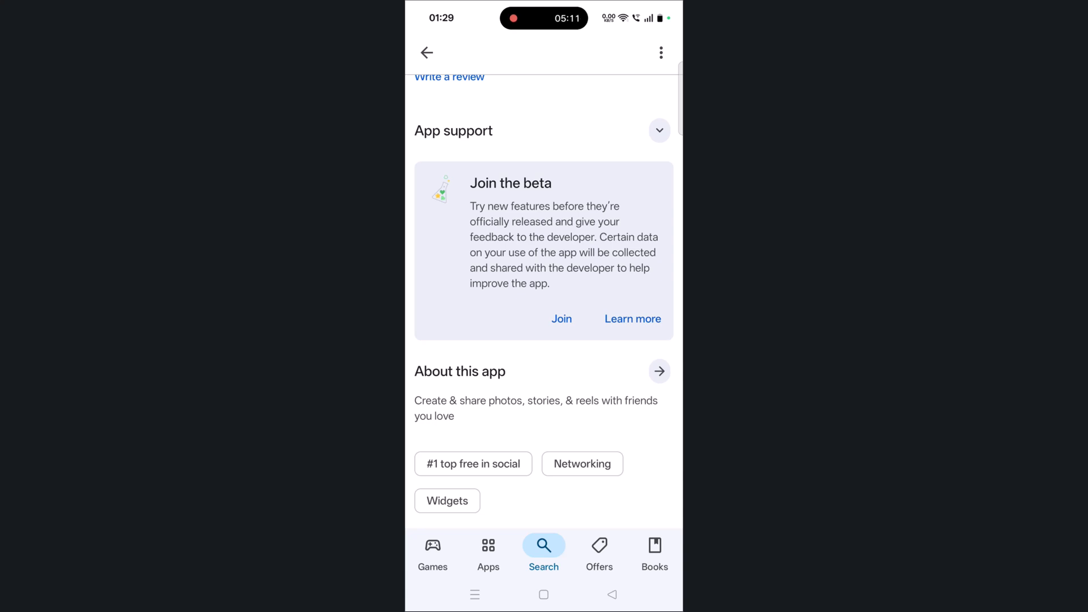
click(543, 594)
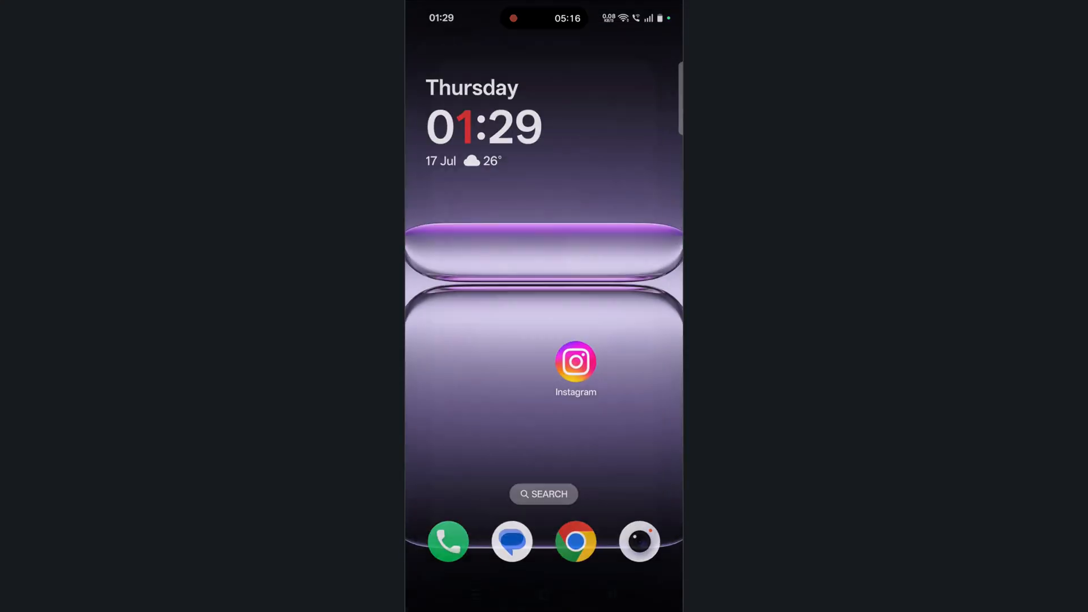